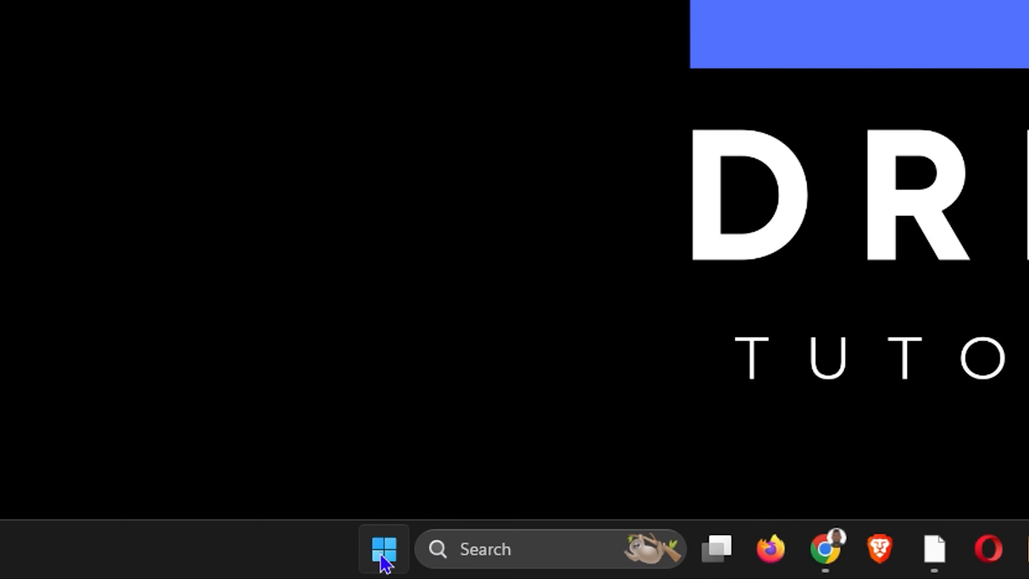
- Search the Start menu for 'default apps' to reach the Default apps settings
left_click(384, 549)
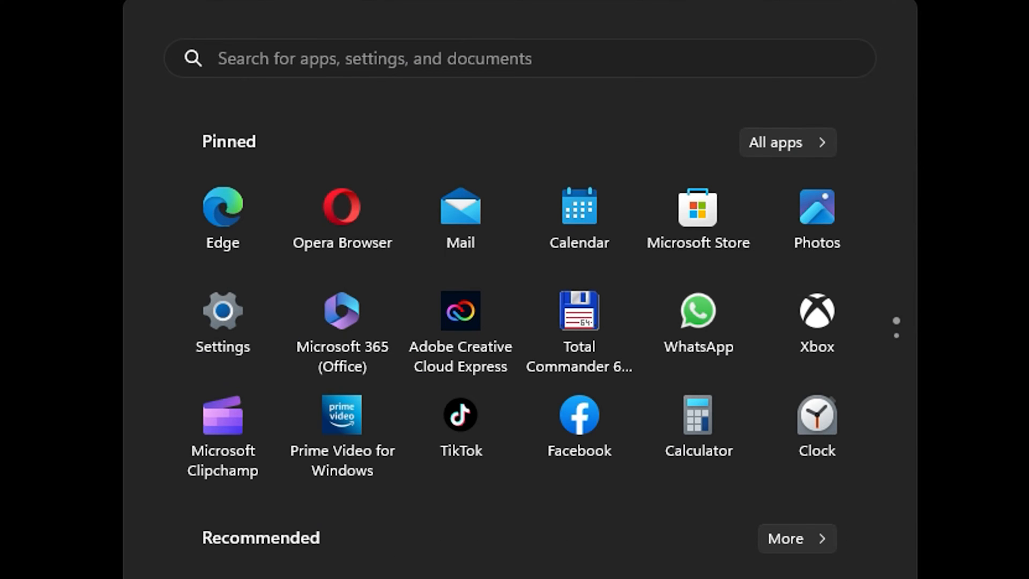
type("default apps")
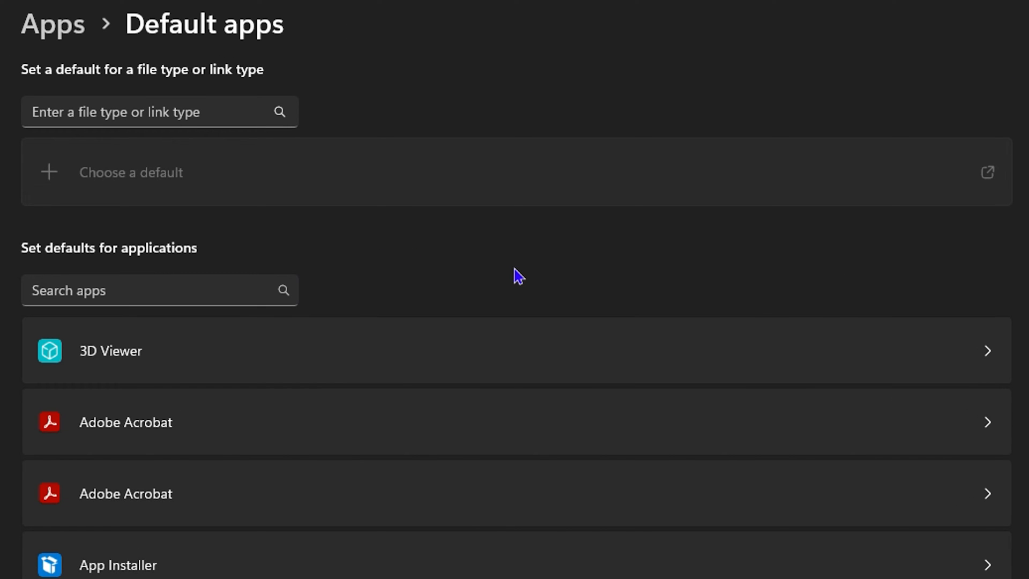
- Scroll the Default apps list down to Brave and Calculator
left_click(159, 111)
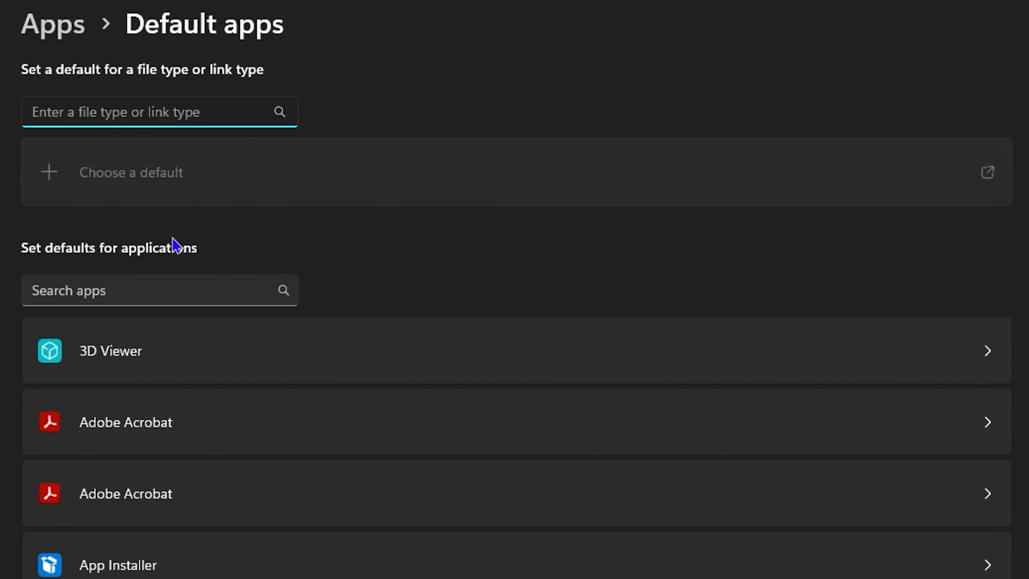
scroll("down", 3)
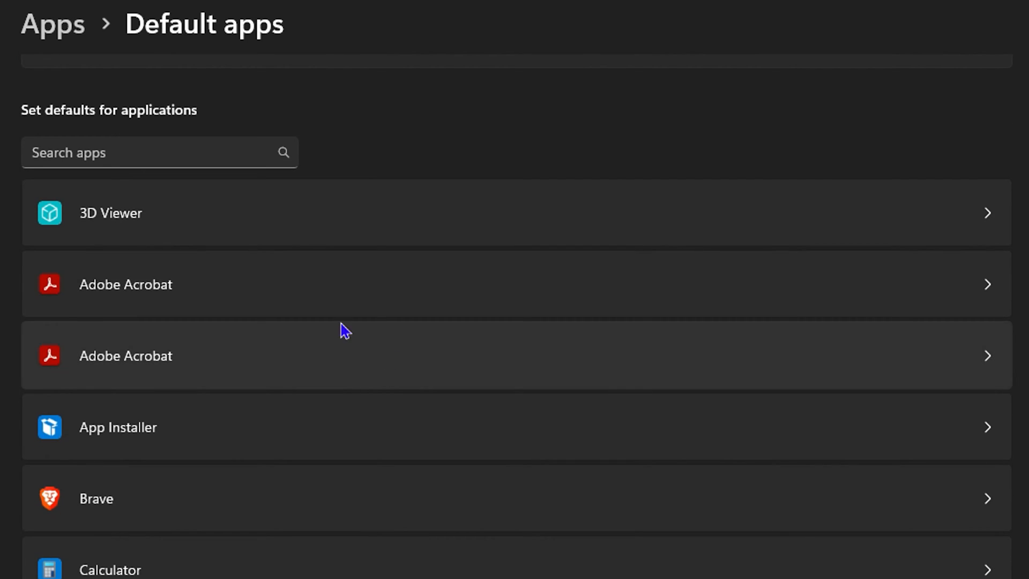
mouse_move(209, 494)
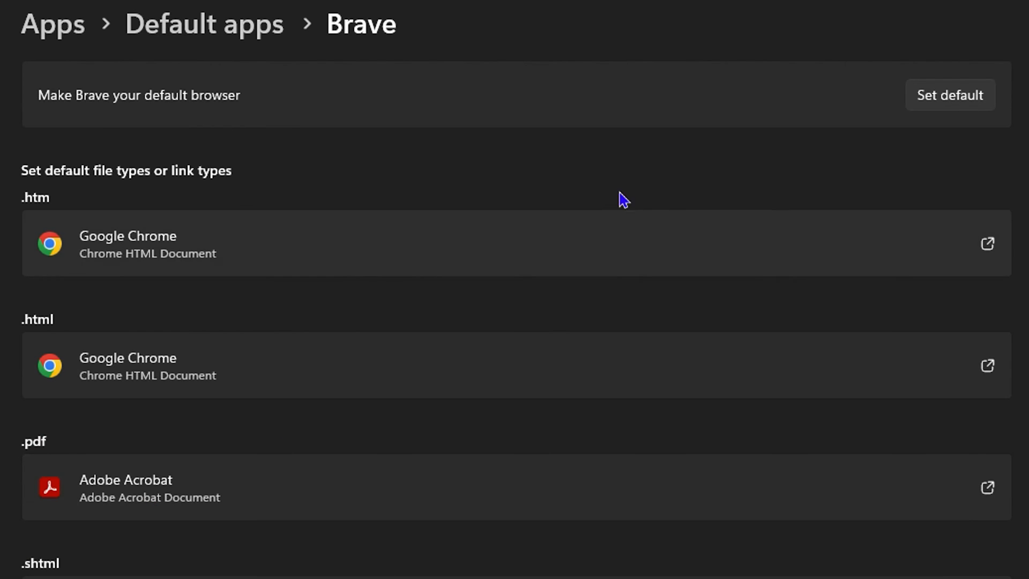
mouse_move(955, 110)
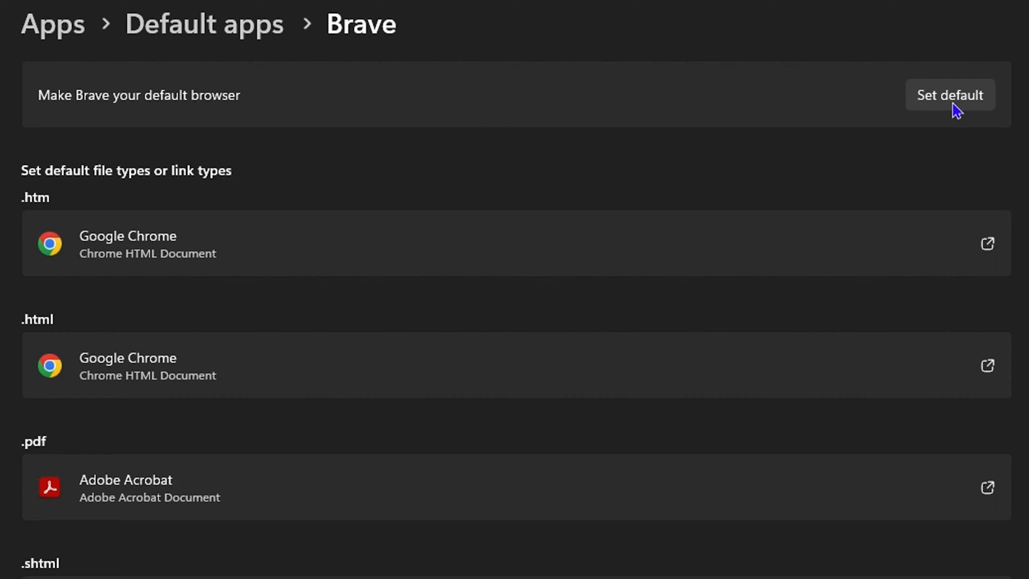
- Set Brave as the default browser, assigning .htm and .html to Brave
left_click(950, 94)
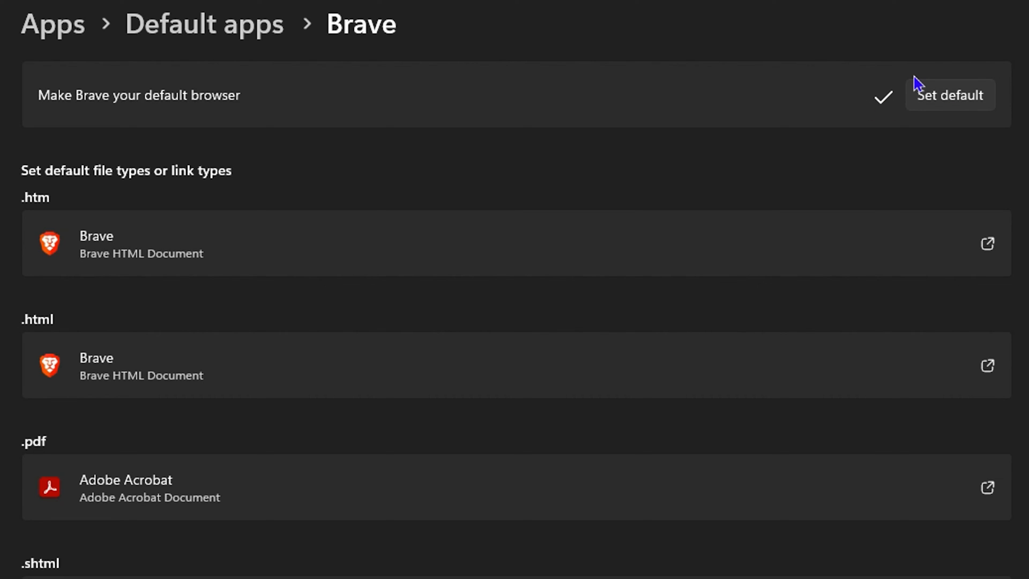
mouse_move(868, 117)
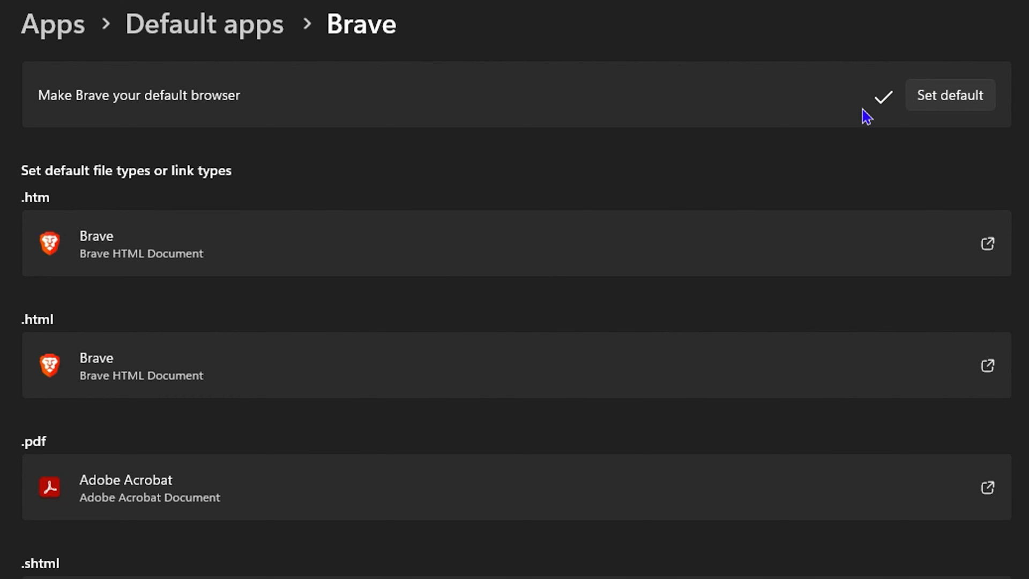
mouse_move(868, 116)
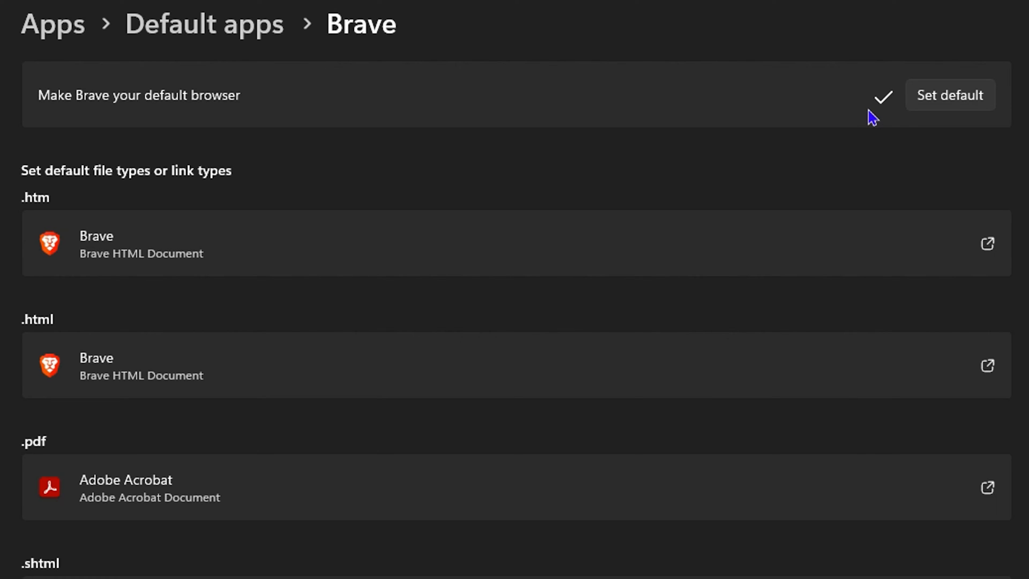
mouse_move(341, 299)
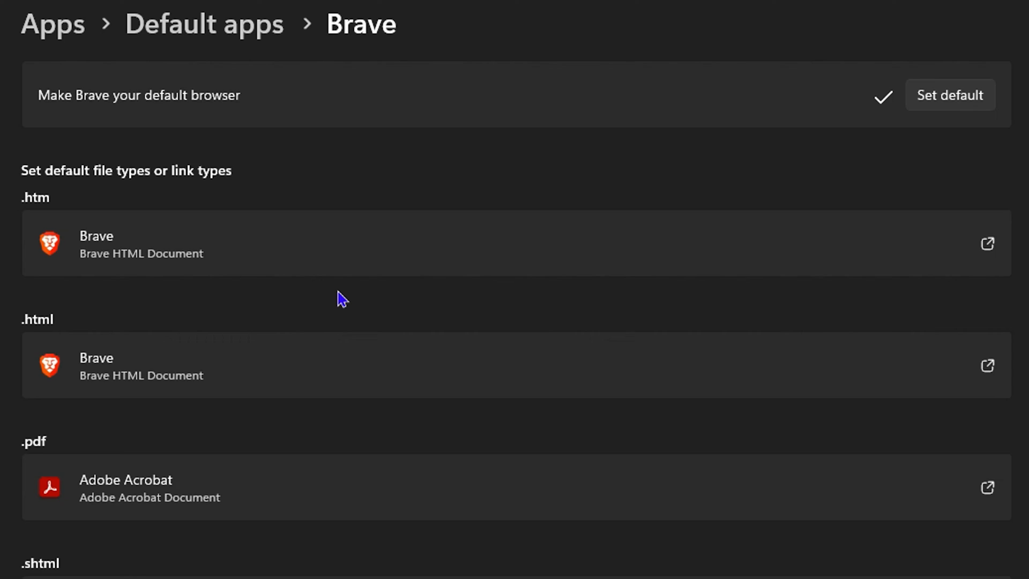
scroll("down", 3)
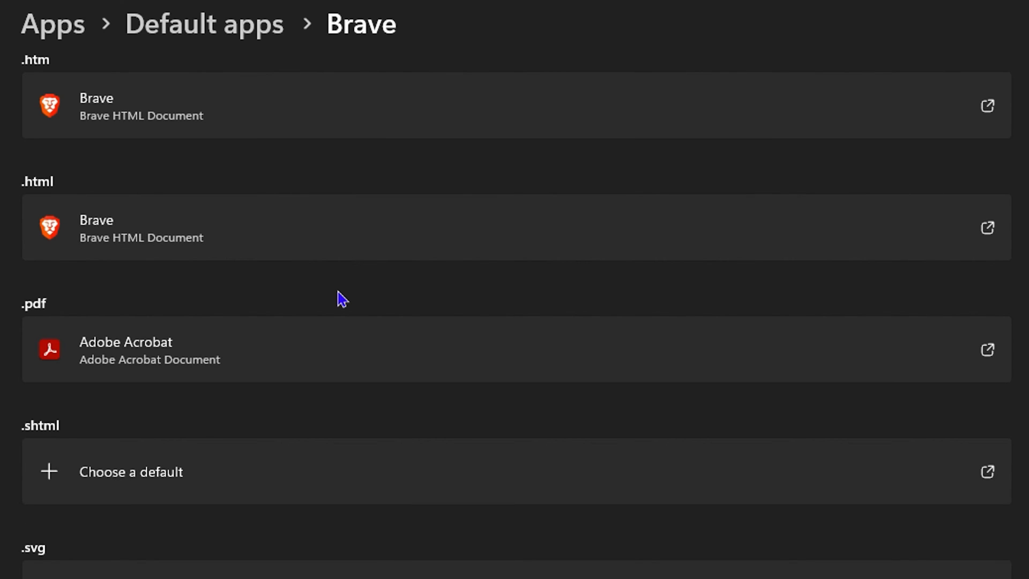
mouse_move(301, 518)
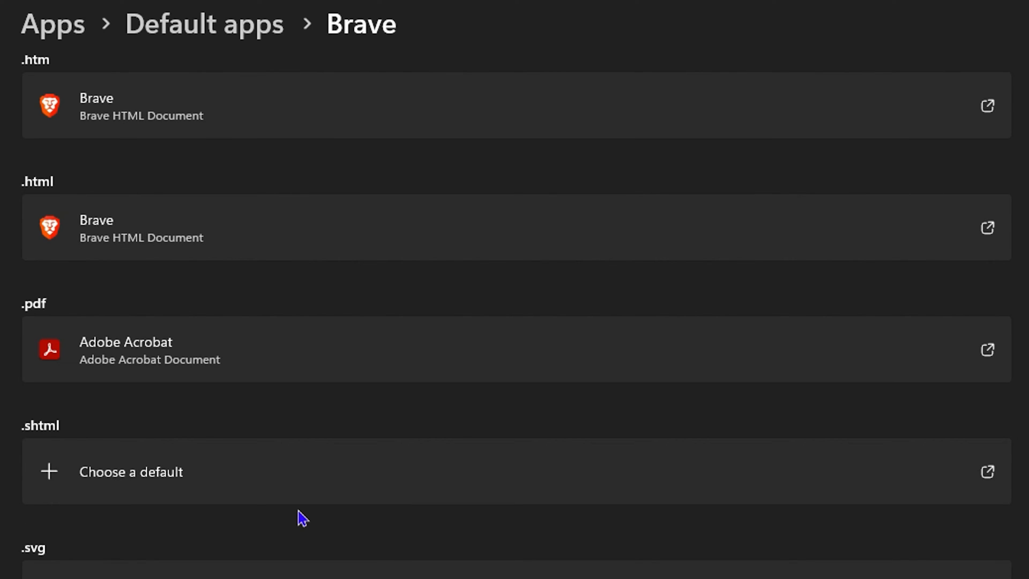
mouse_move(295, 523)
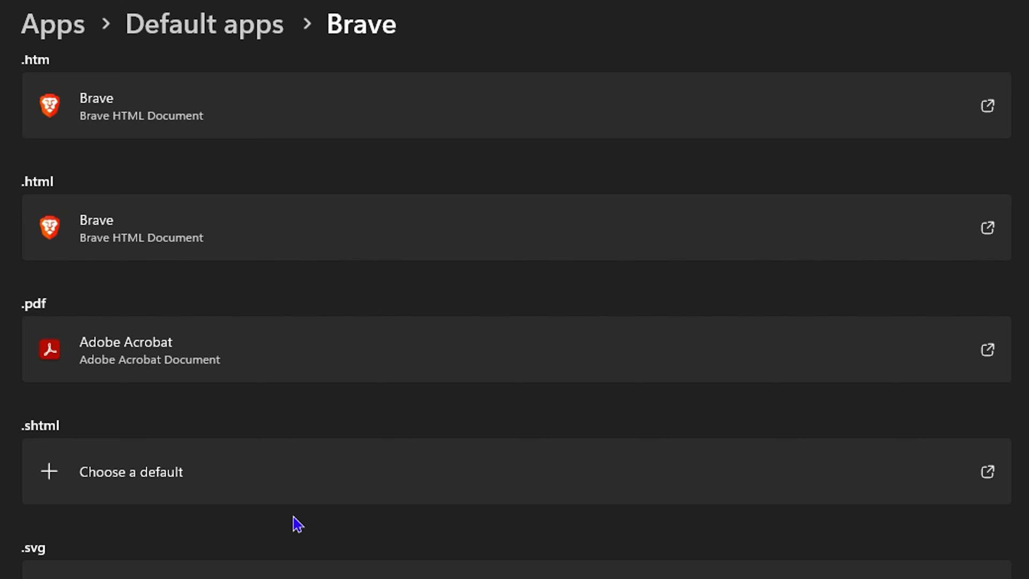
scroll("down", 3)
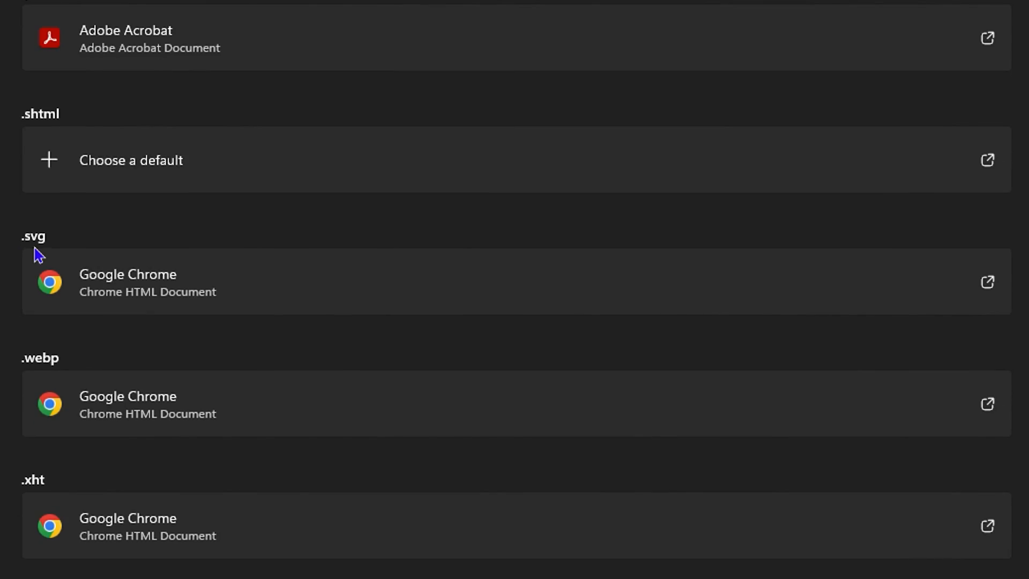
scroll("down", 3)
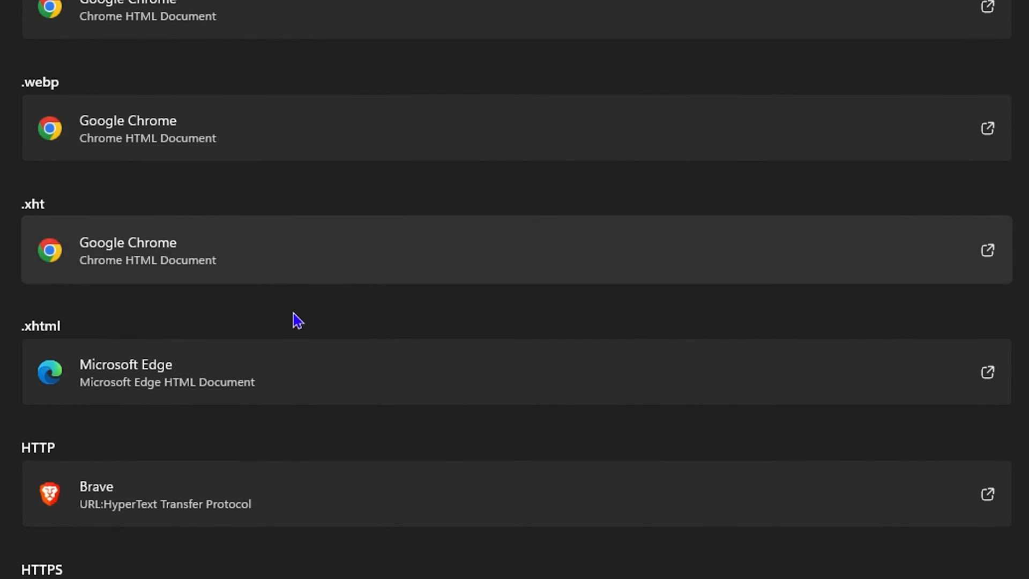
mouse_move(255, 10)
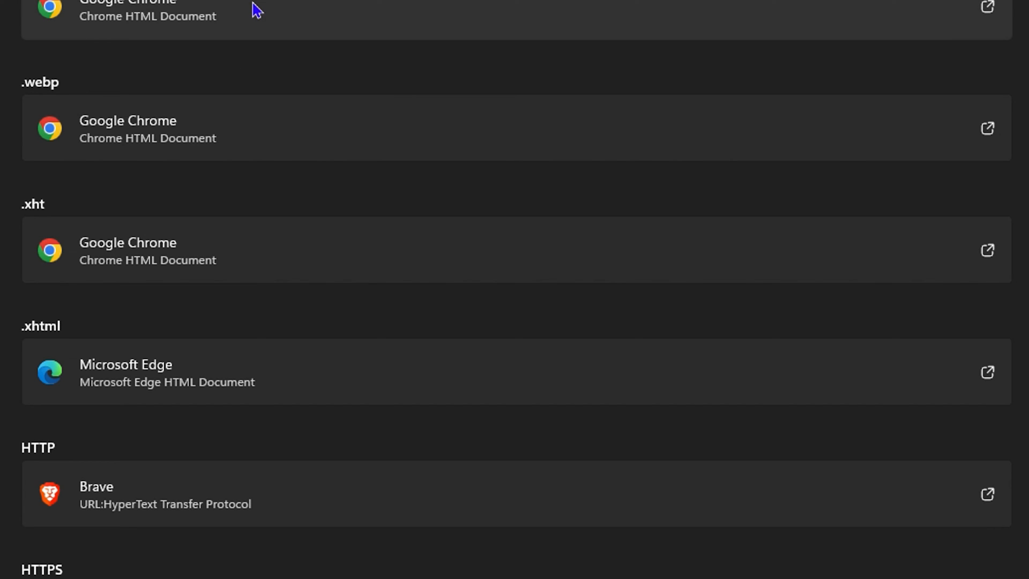
scroll("down", 3)
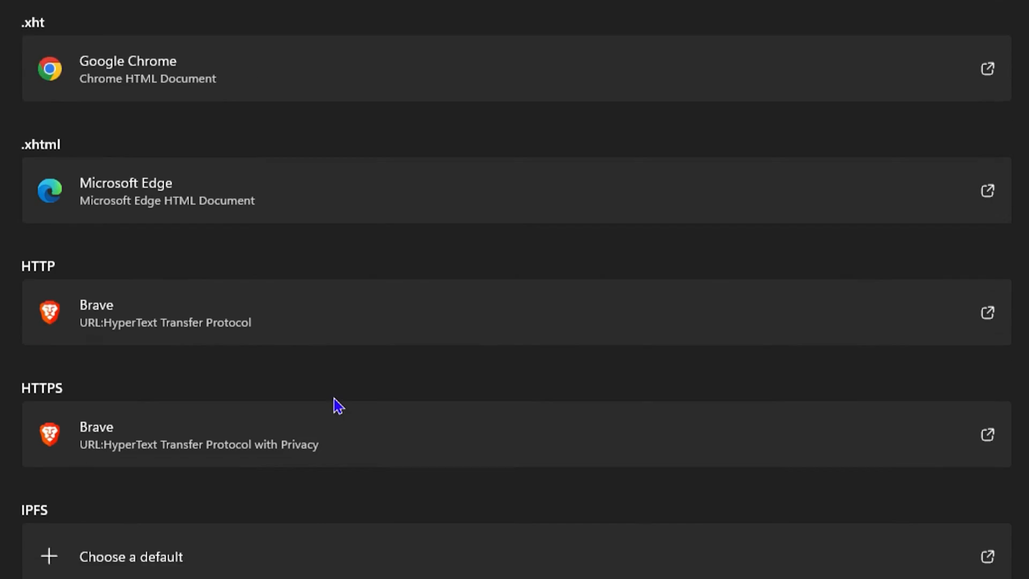
scroll("up", 3)
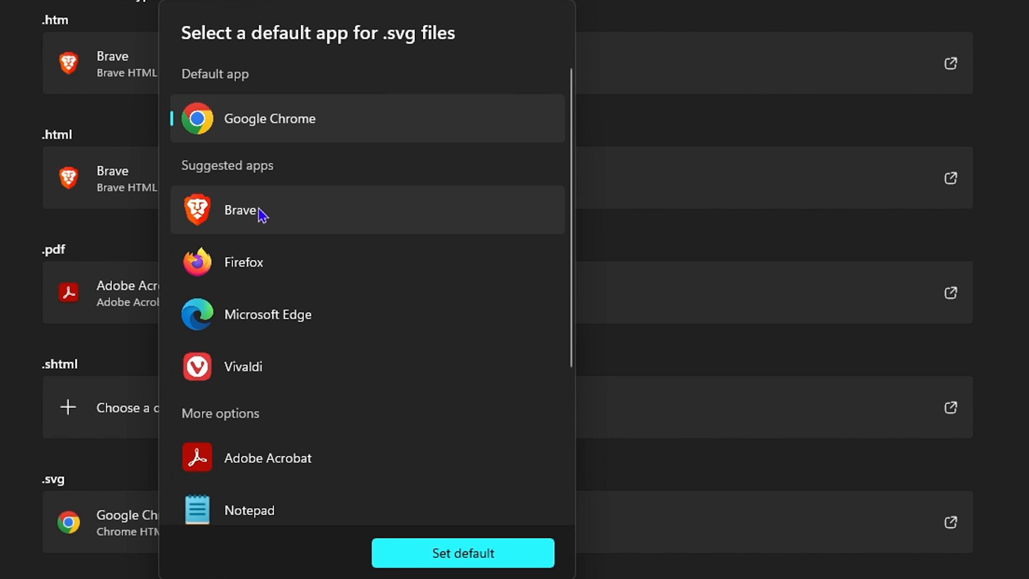
- Assign .svg files to Brave, leaving .webp and .xht with Google Chrome
left_click(462, 553)
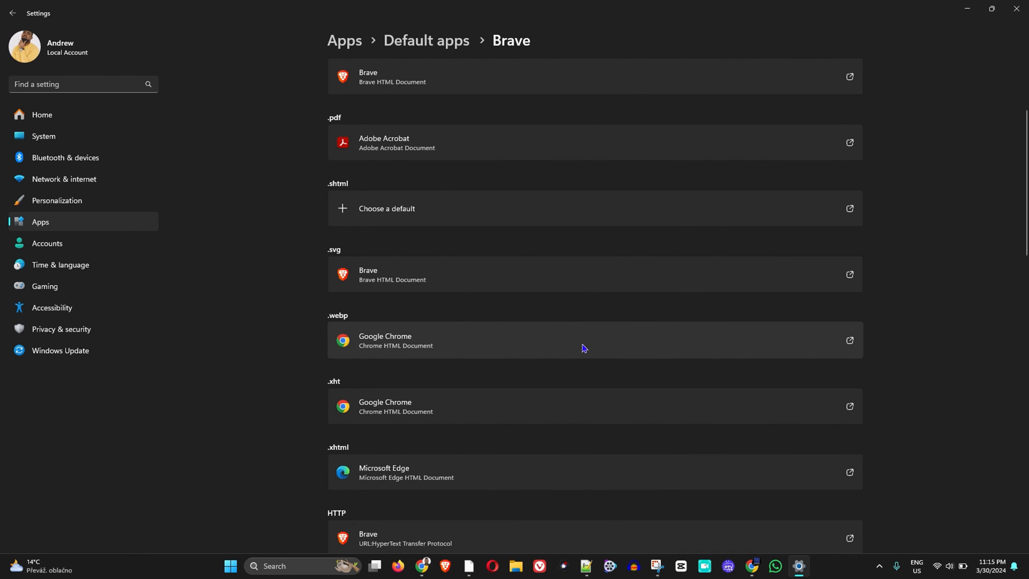
mouse_move(576, 345)
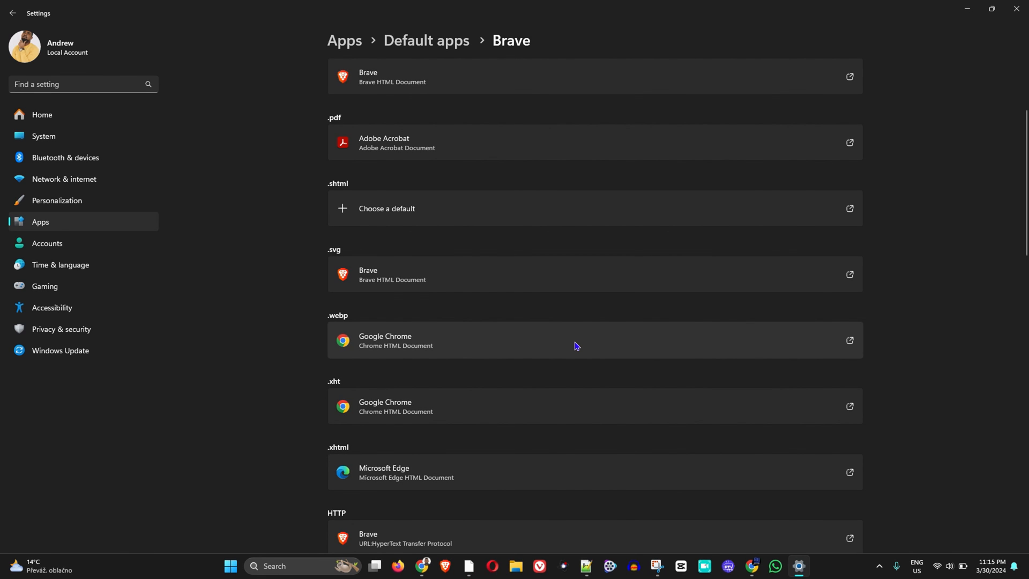